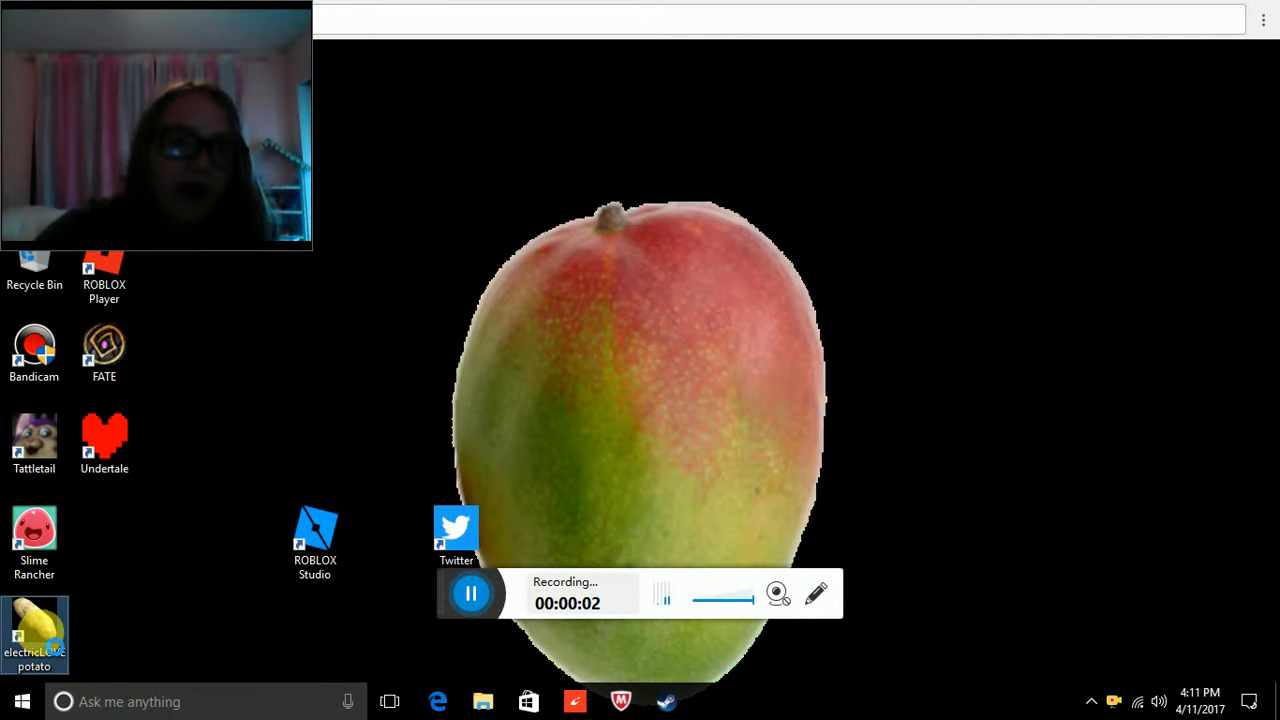
Open the context menu of the electricLOVEpotato desktop shortcut
{"action": "right_click", "coordinate": [34, 630]}
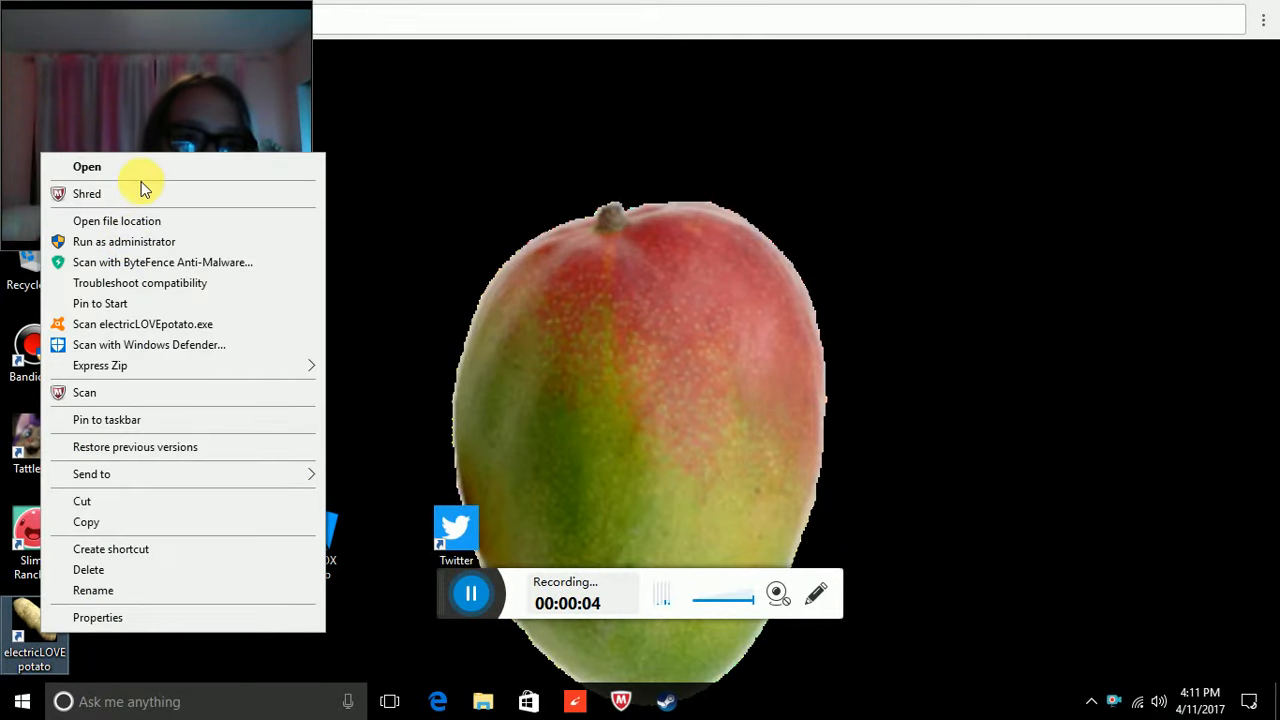
Choose Open to launch electricLOVEpotato and bring up the potato
{"action": "left_click", "coordinate": [598, 343]}
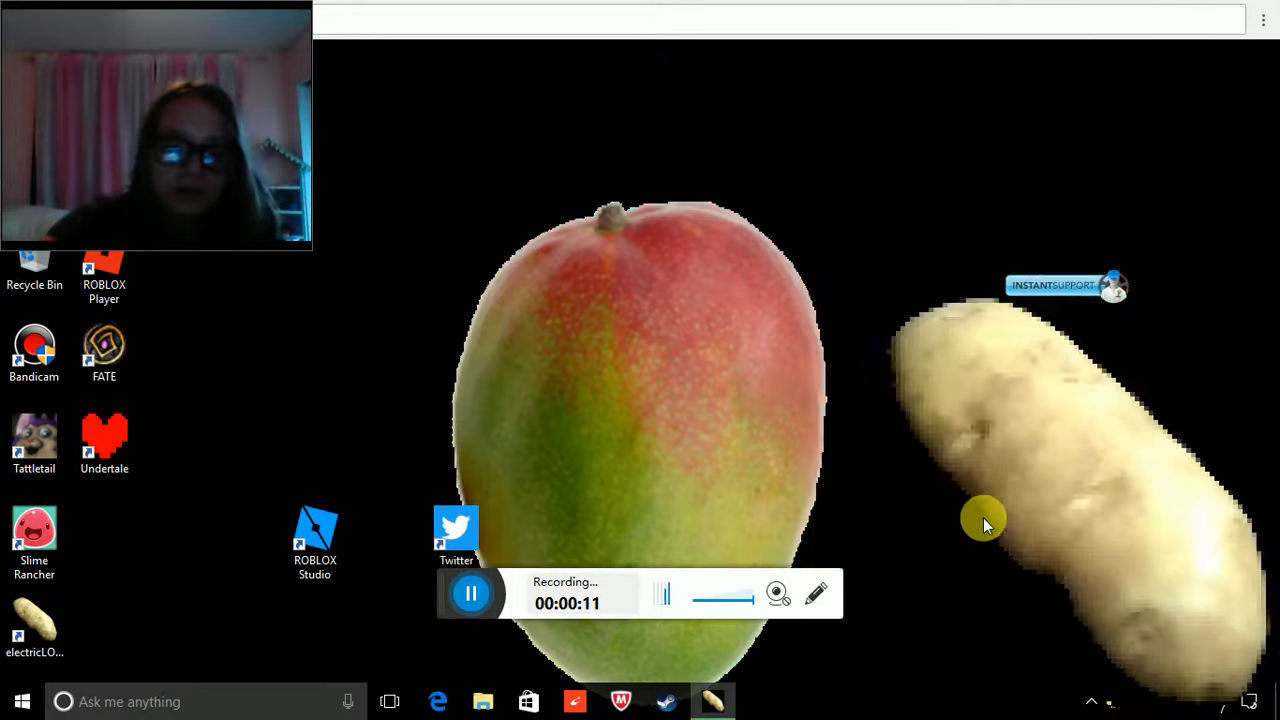
{"action": "mouse_move", "coordinate": [622, 335]}
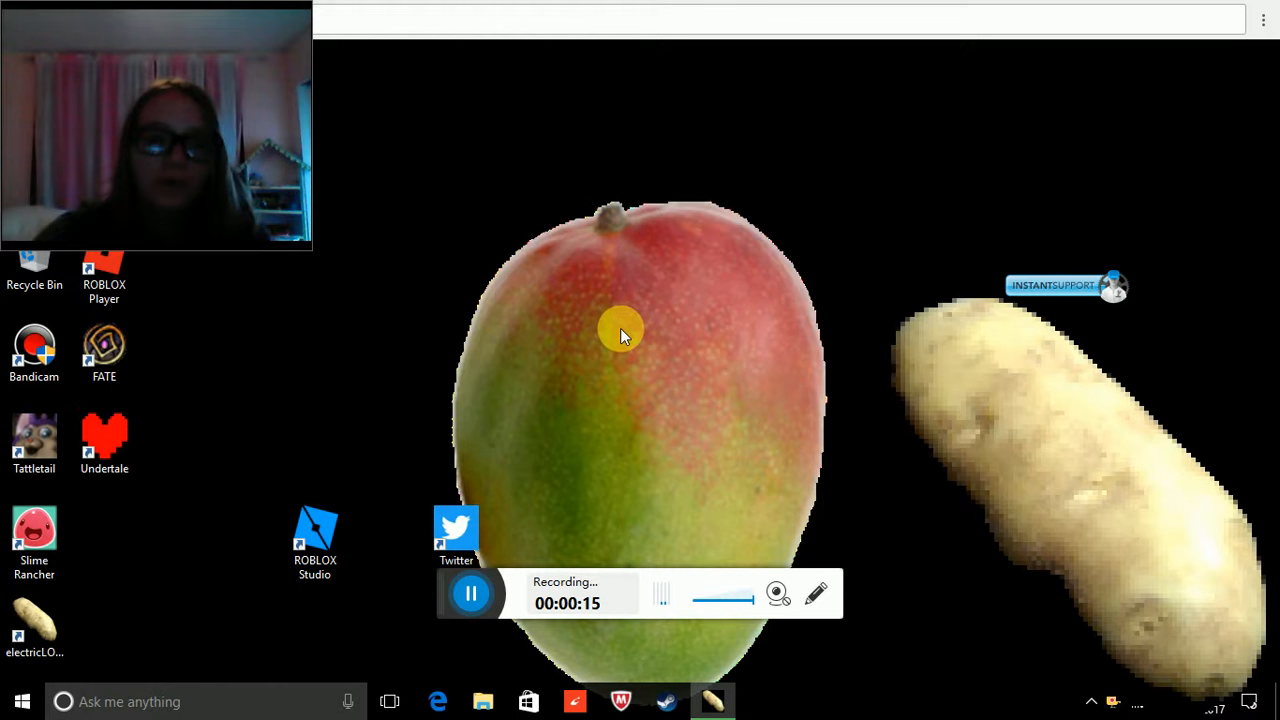
{"action": "mouse_move", "coordinate": [1235, 470]}
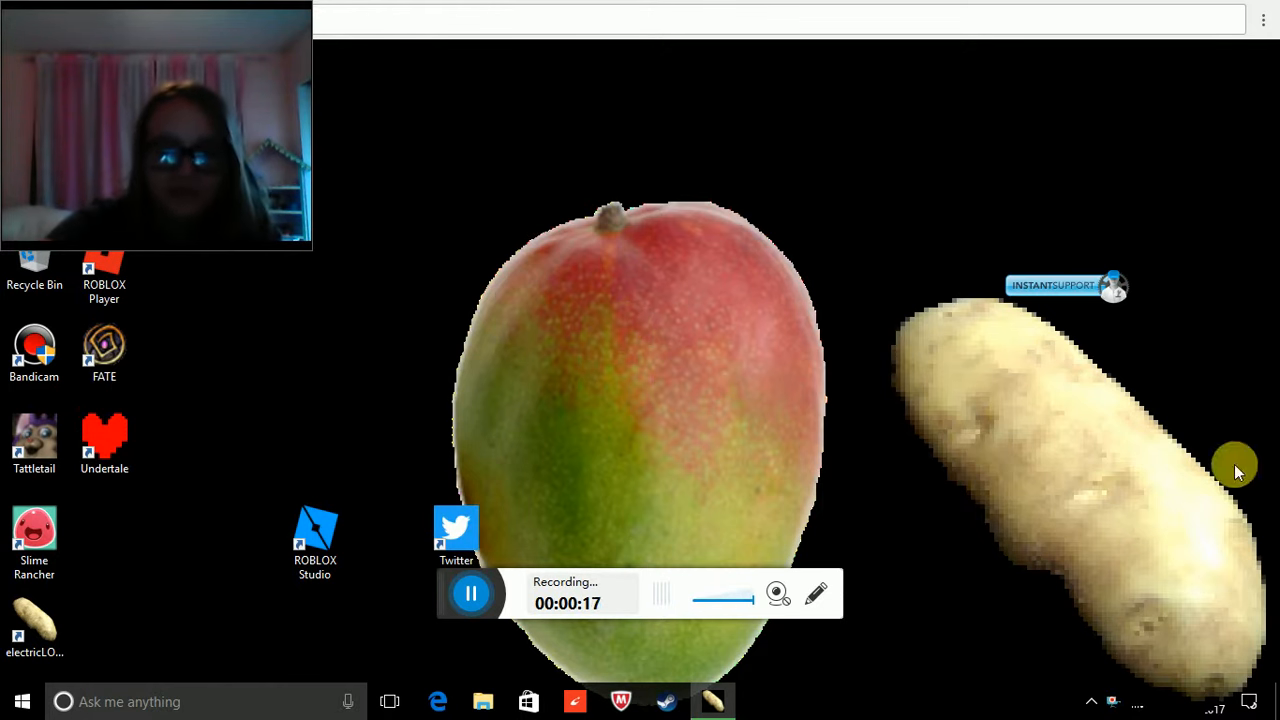
{"action": "mouse_move", "coordinate": [687, 377]}
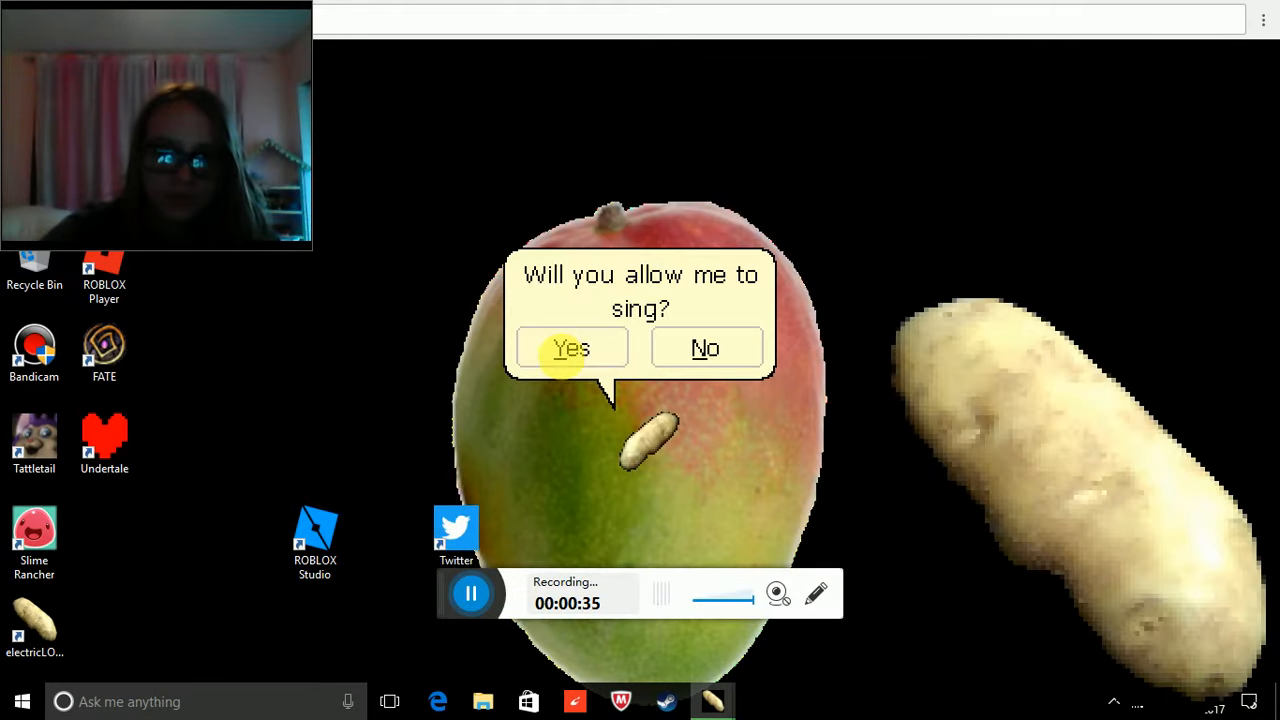
Answer Yes to the potato's request so it sings in a popup
{"action": "left_click", "coordinate": [571, 348]}
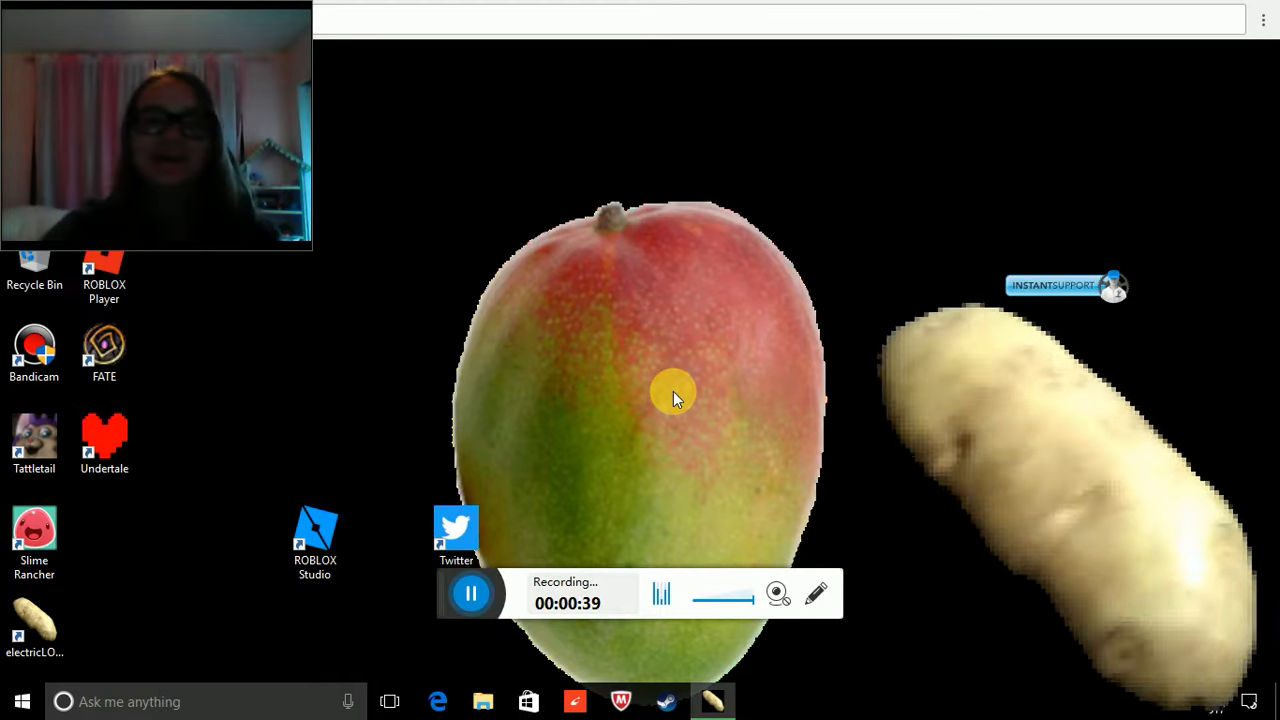
{"action": "mouse_move", "coordinate": [660, 375]}
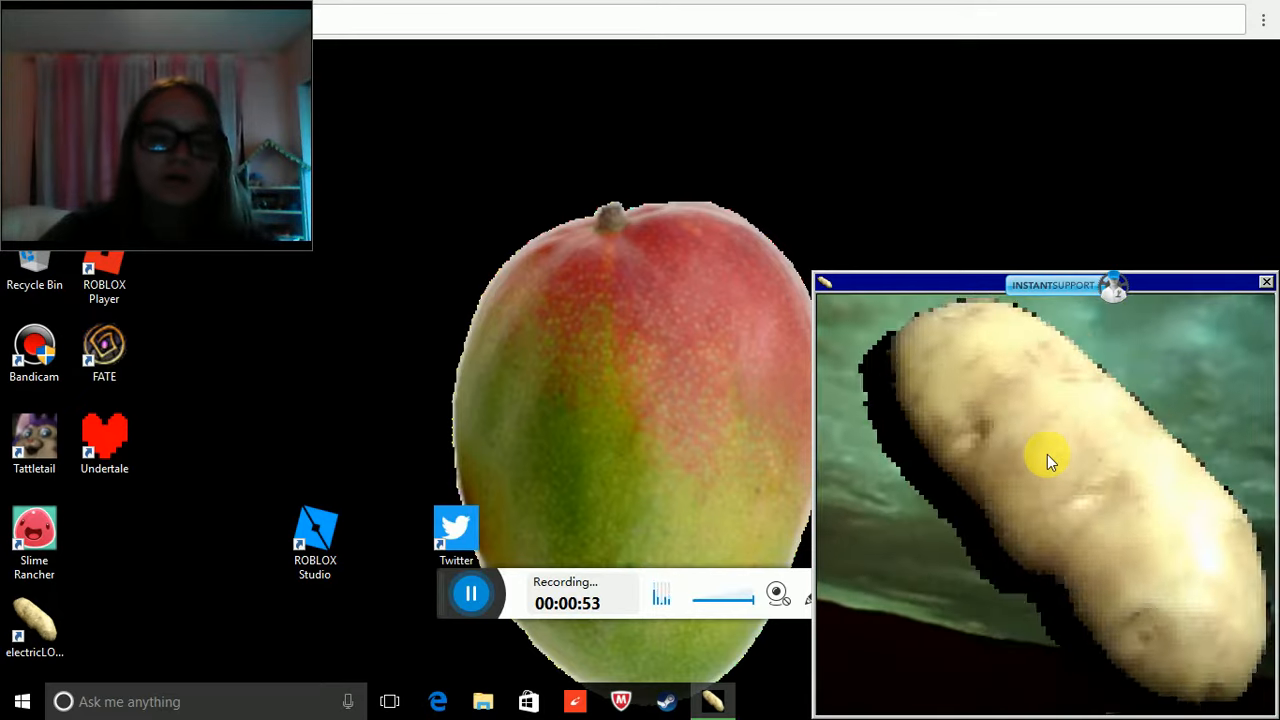
{"action": "mouse_move", "coordinate": [685, 345]}
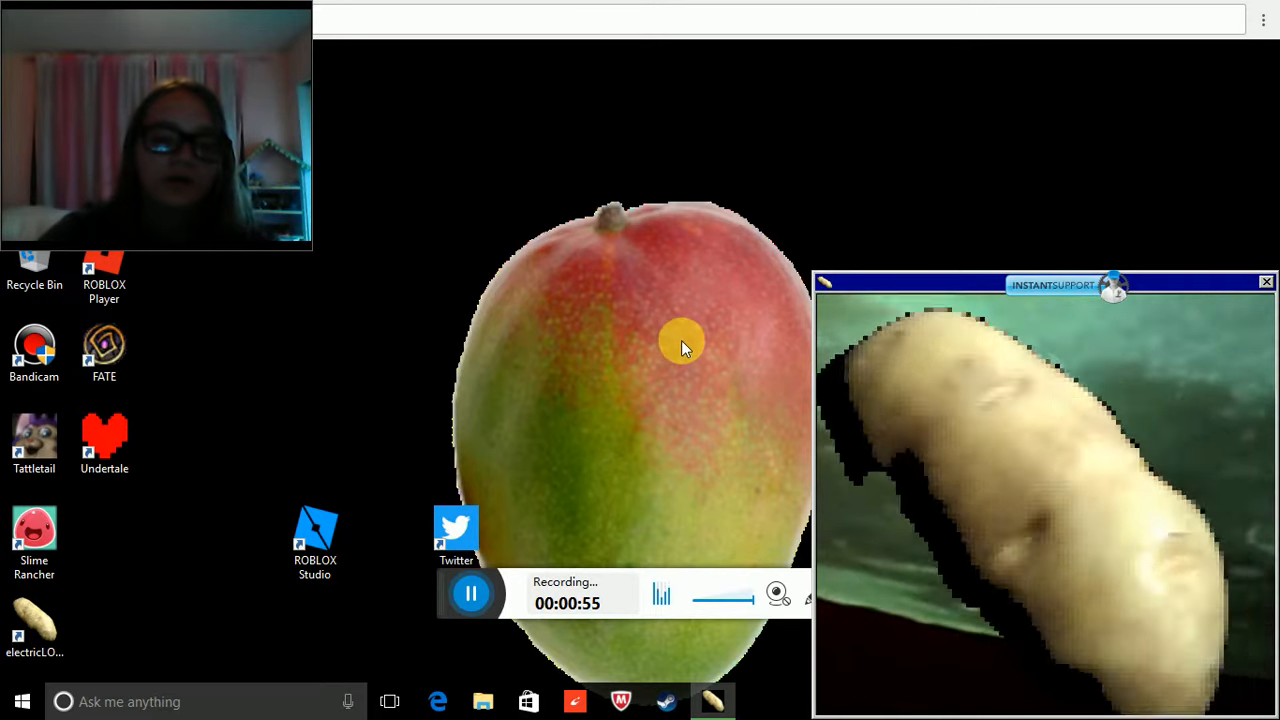
{"action": "mouse_move", "coordinate": [1095, 460]}
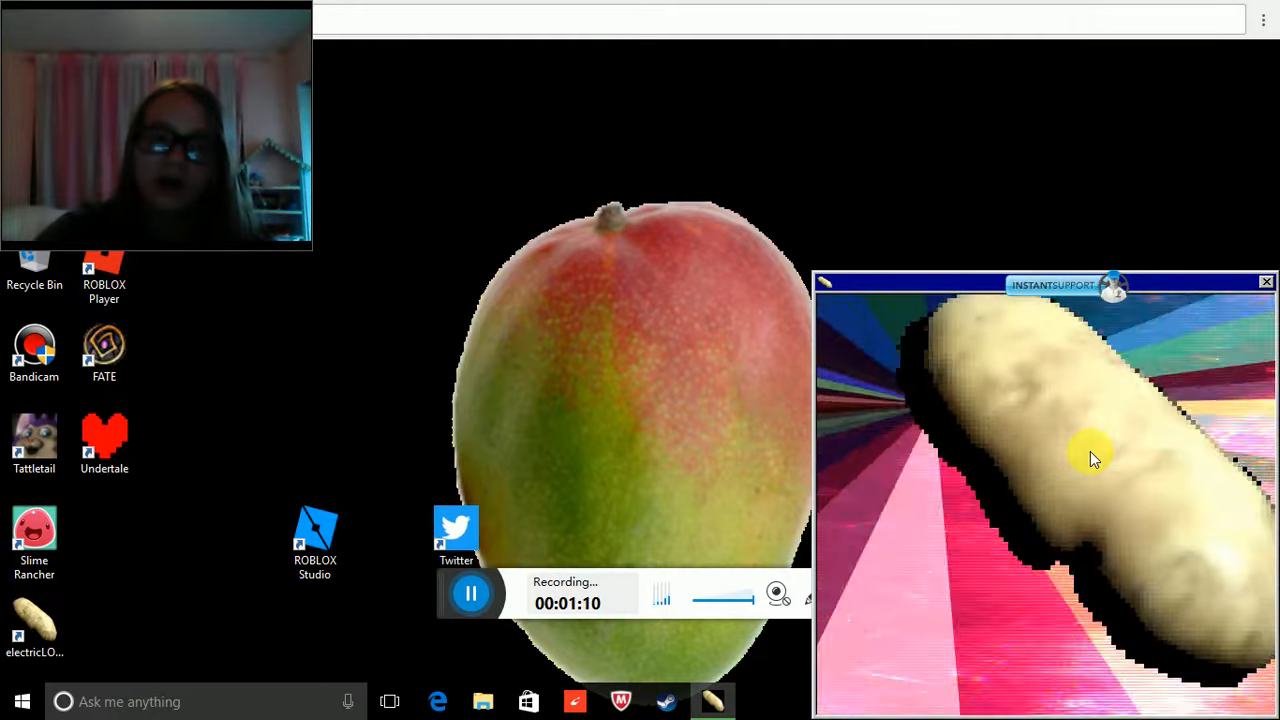
{"action": "mouse_move", "coordinate": [785, 420]}
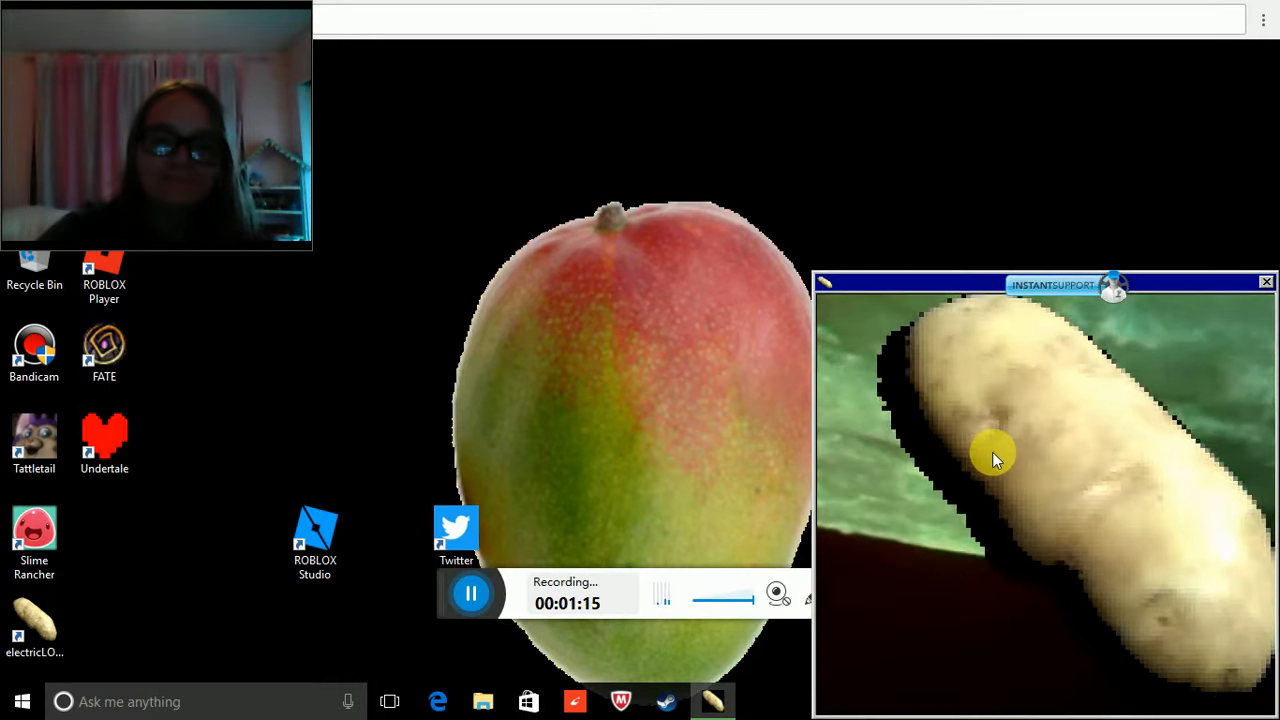
{"action": "mouse_move", "coordinate": [555, 325]}
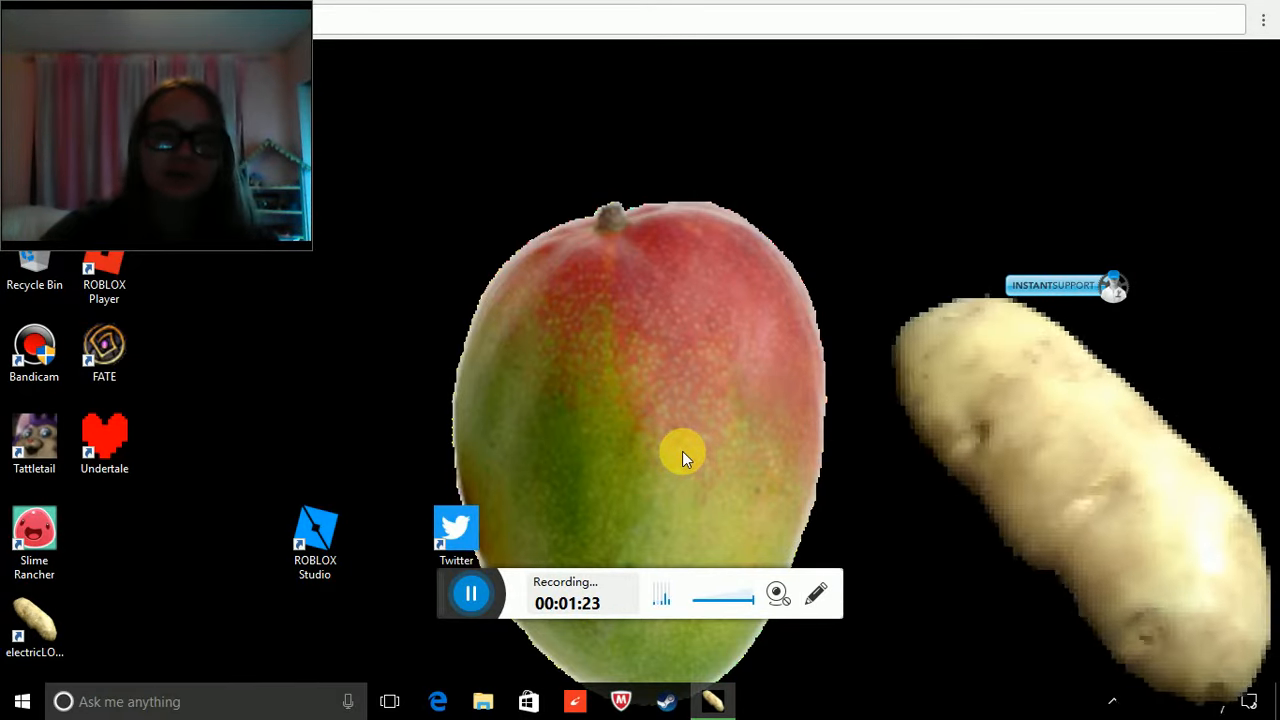
{"action": "mouse_move", "coordinate": [730, 338]}
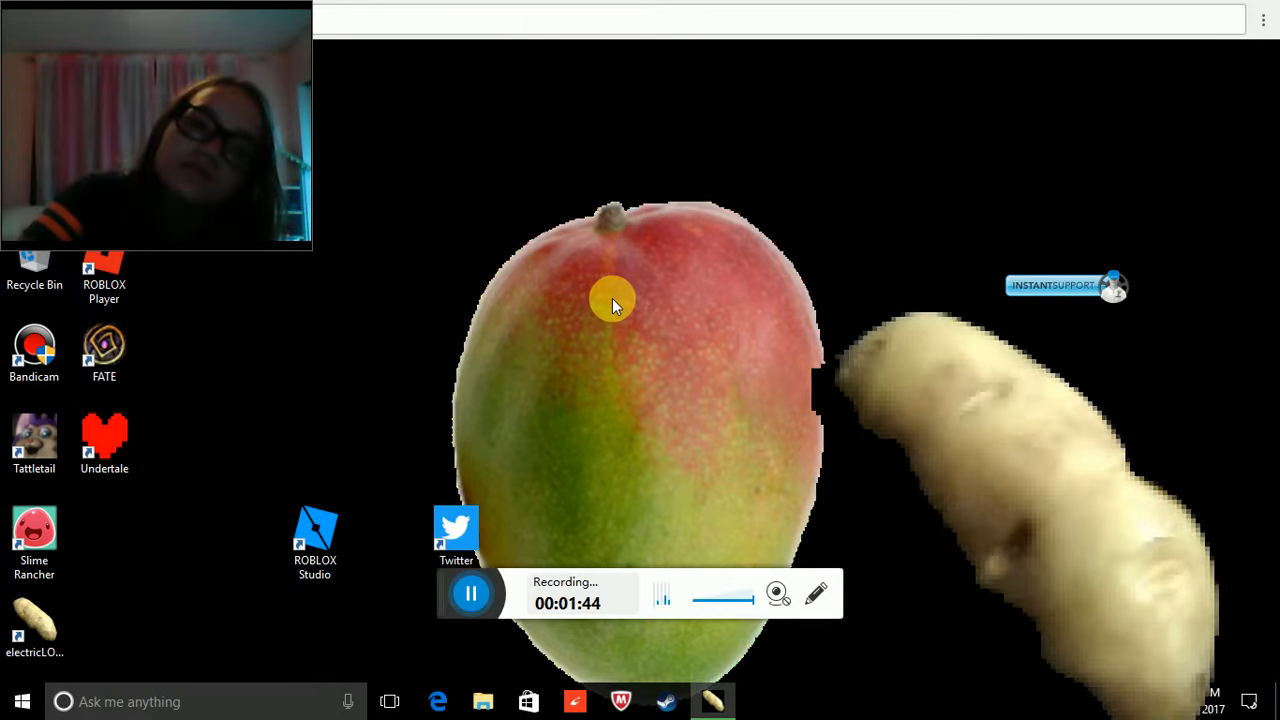
{"action": "mouse_move", "coordinate": [928, 452]}
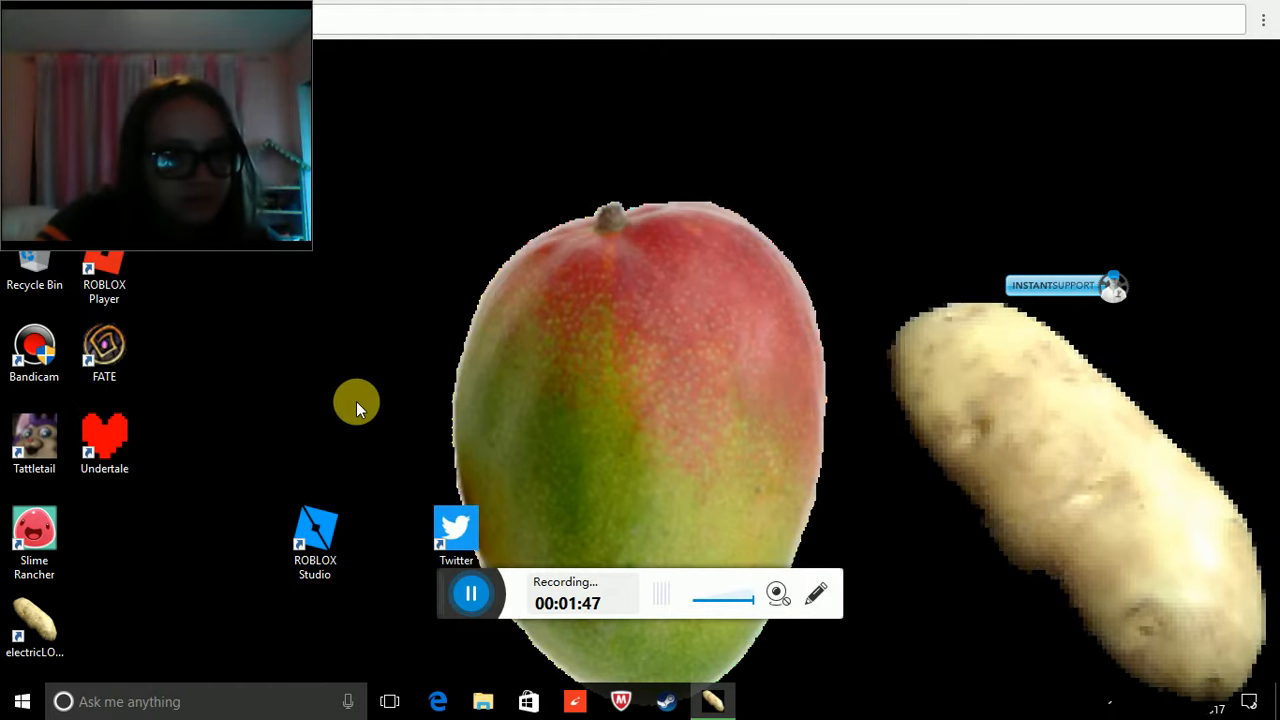
{"action": "mouse_move", "coordinate": [437, 437]}
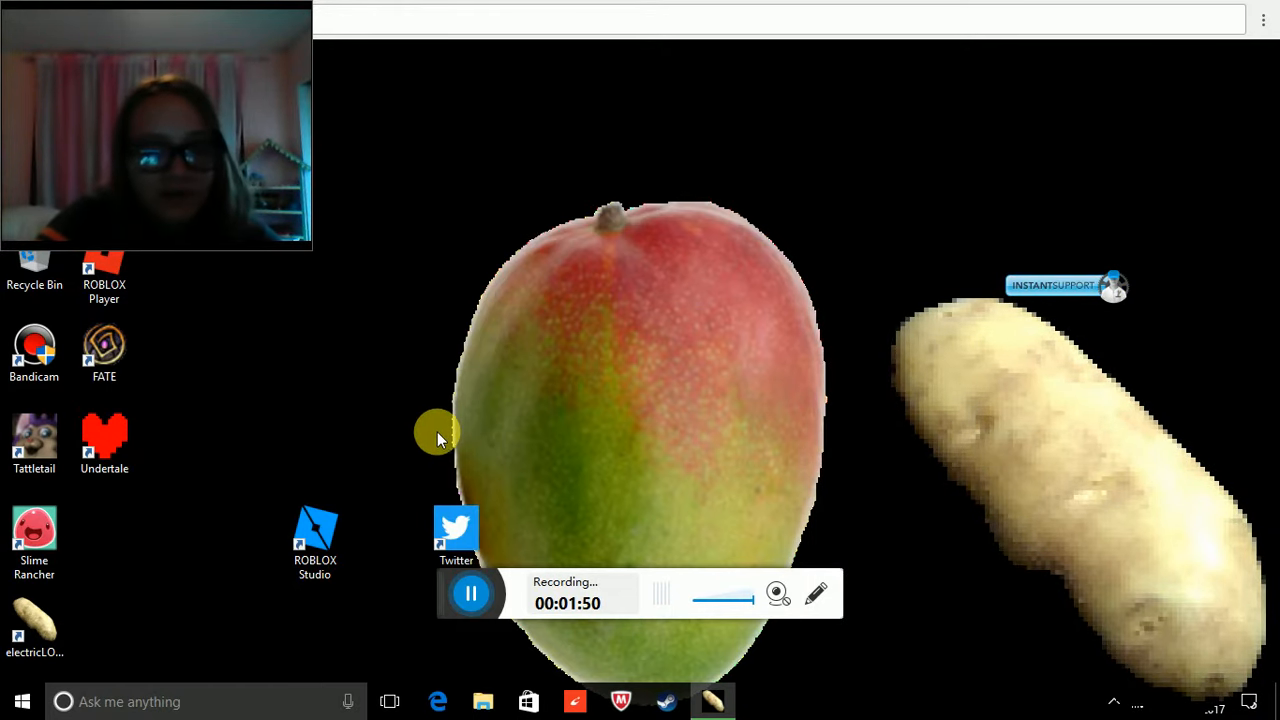
{"action": "mouse_move", "coordinate": [668, 452]}
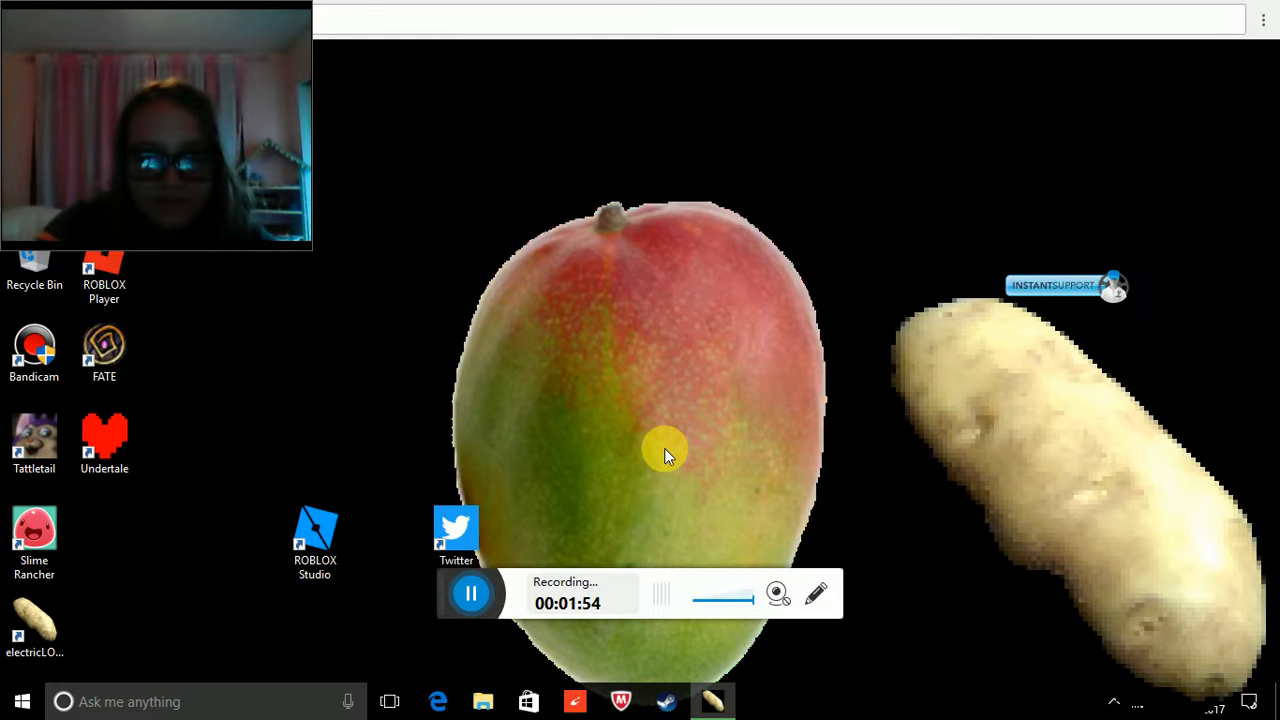
{"action": "mouse_move", "coordinate": [703, 437]}
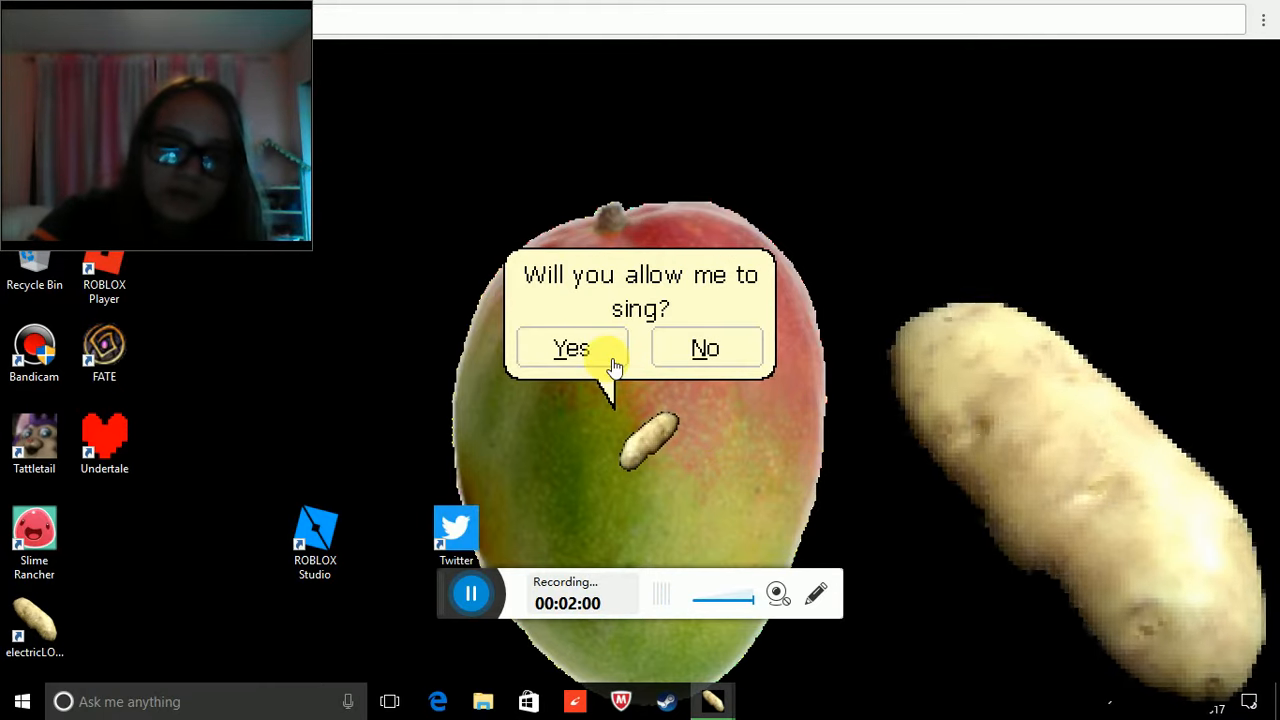
Answer Yes to the third singing prompt so the singing window returns
{"action": "left_click", "coordinate": [571, 348]}
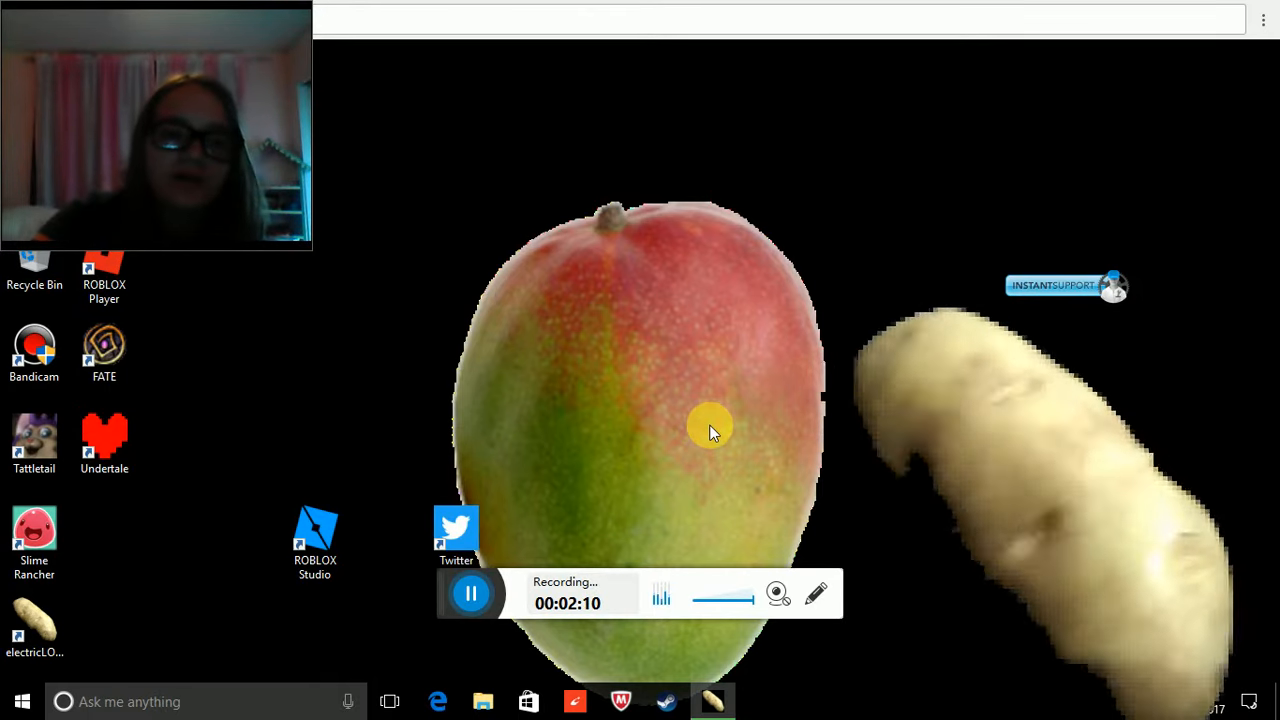
{"action": "mouse_move", "coordinate": [450, 375]}
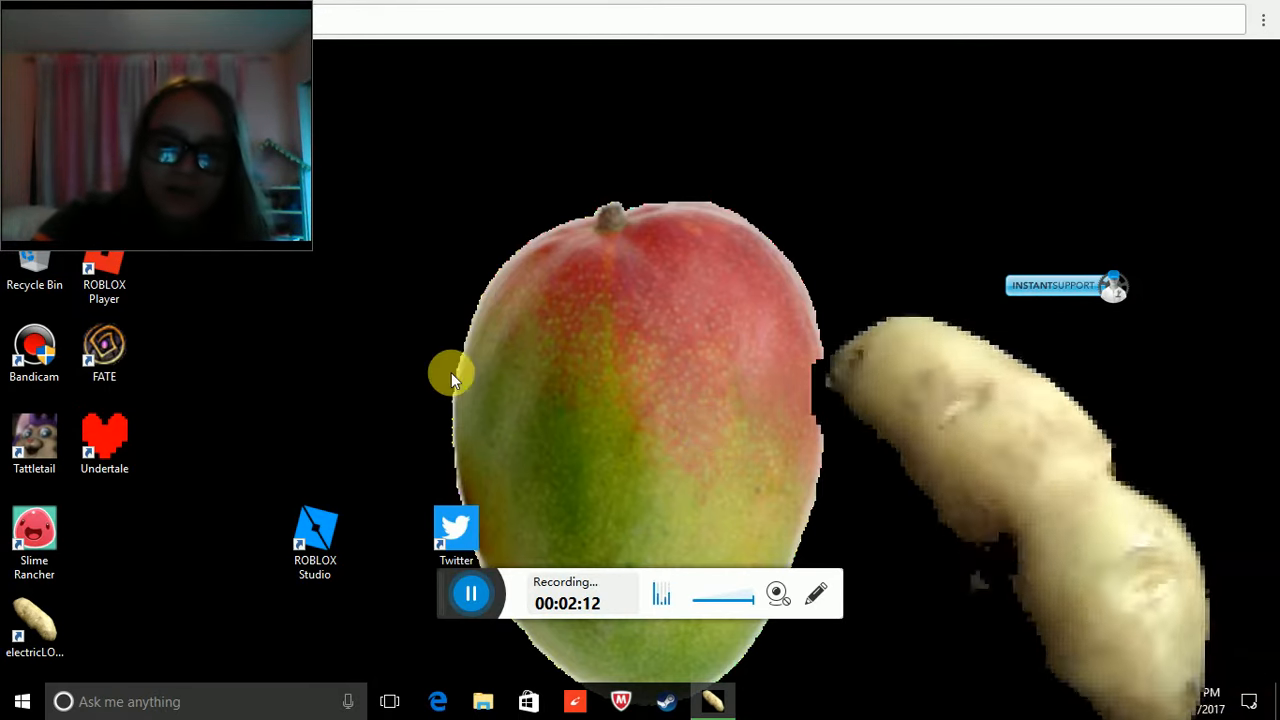
{"action": "mouse_move", "coordinate": [650, 408]}
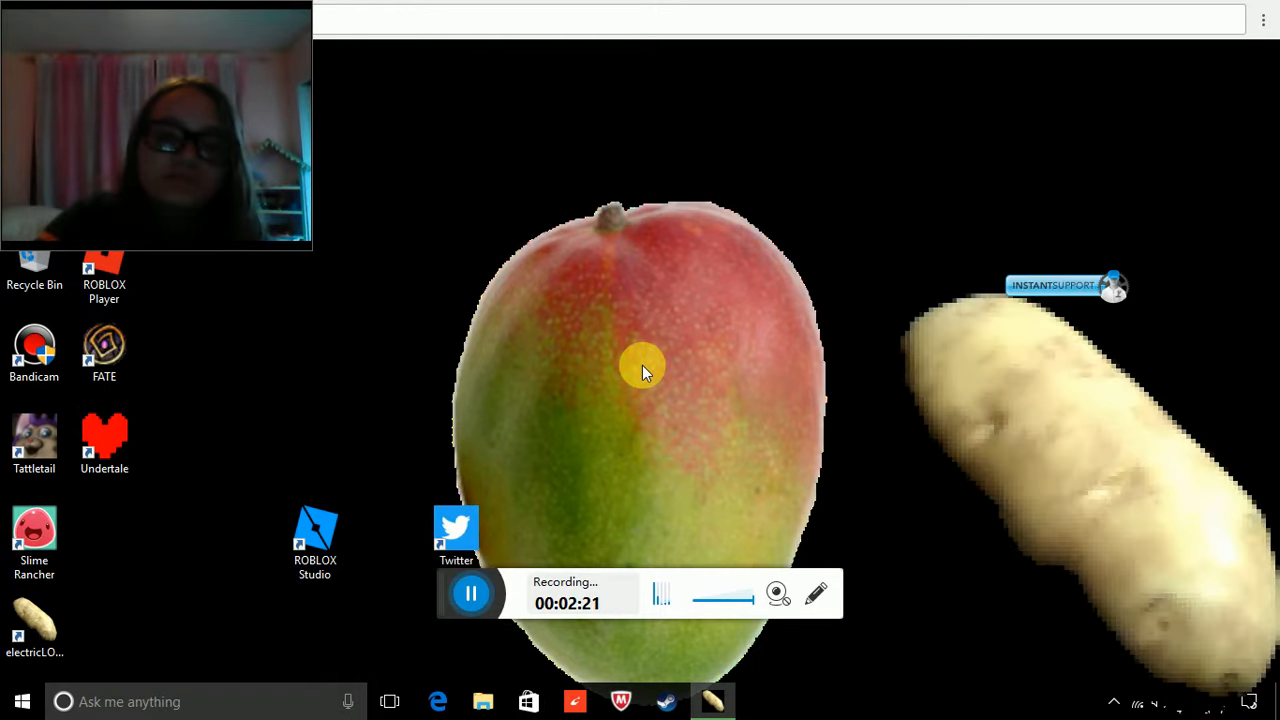
{"action": "mouse_move", "coordinate": [633, 405]}
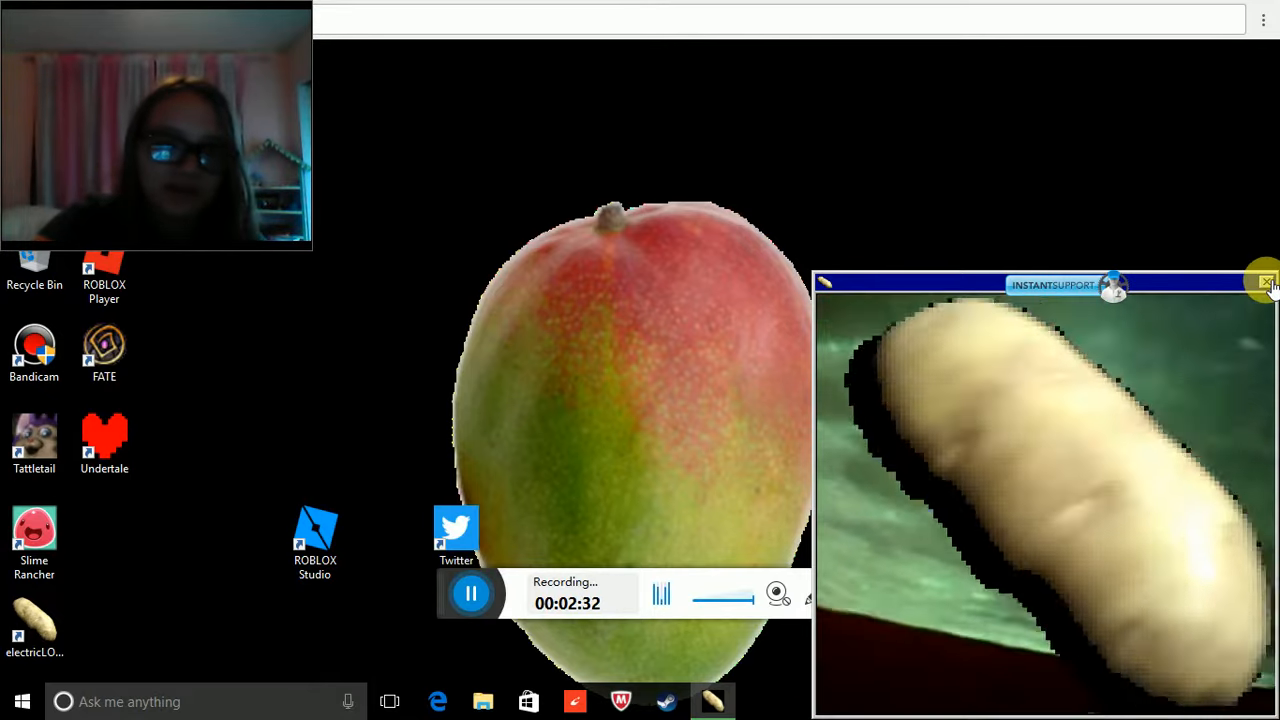
Close the singing potato popup window, removing the potato from the desktop
{"action": "left_click", "coordinate": [1265, 283]}
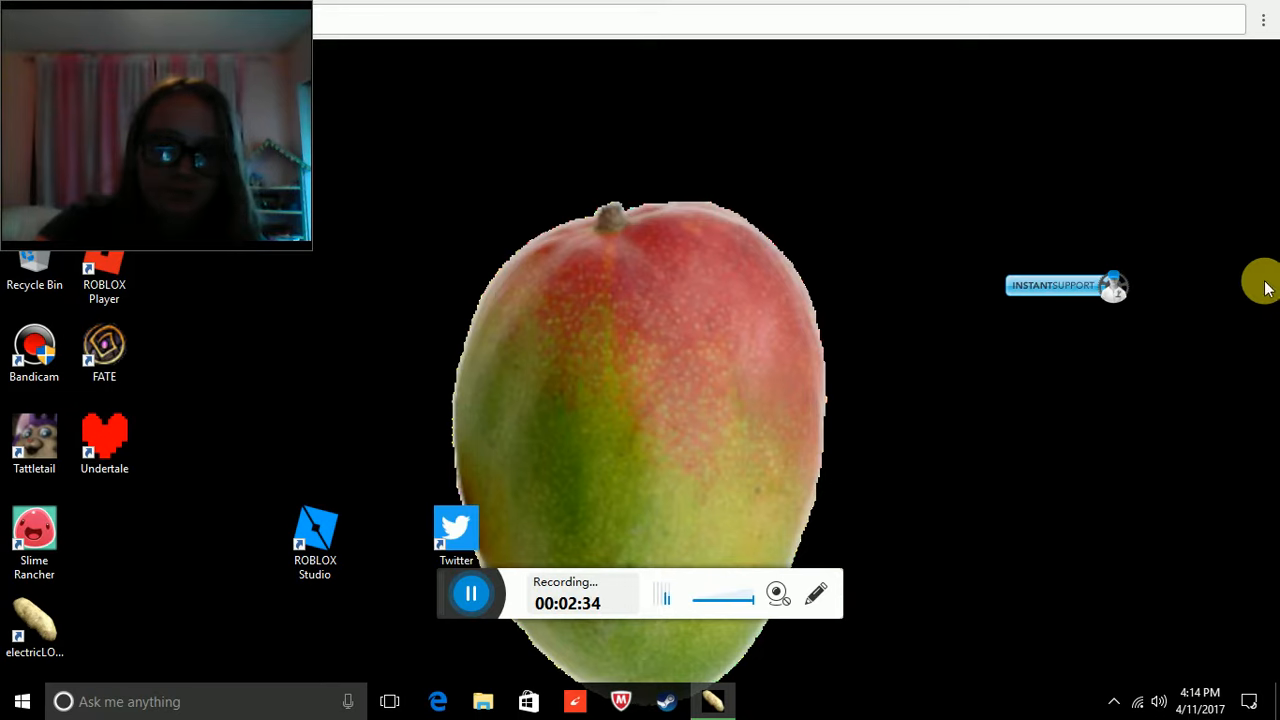
{"action": "mouse_move", "coordinate": [578, 477]}
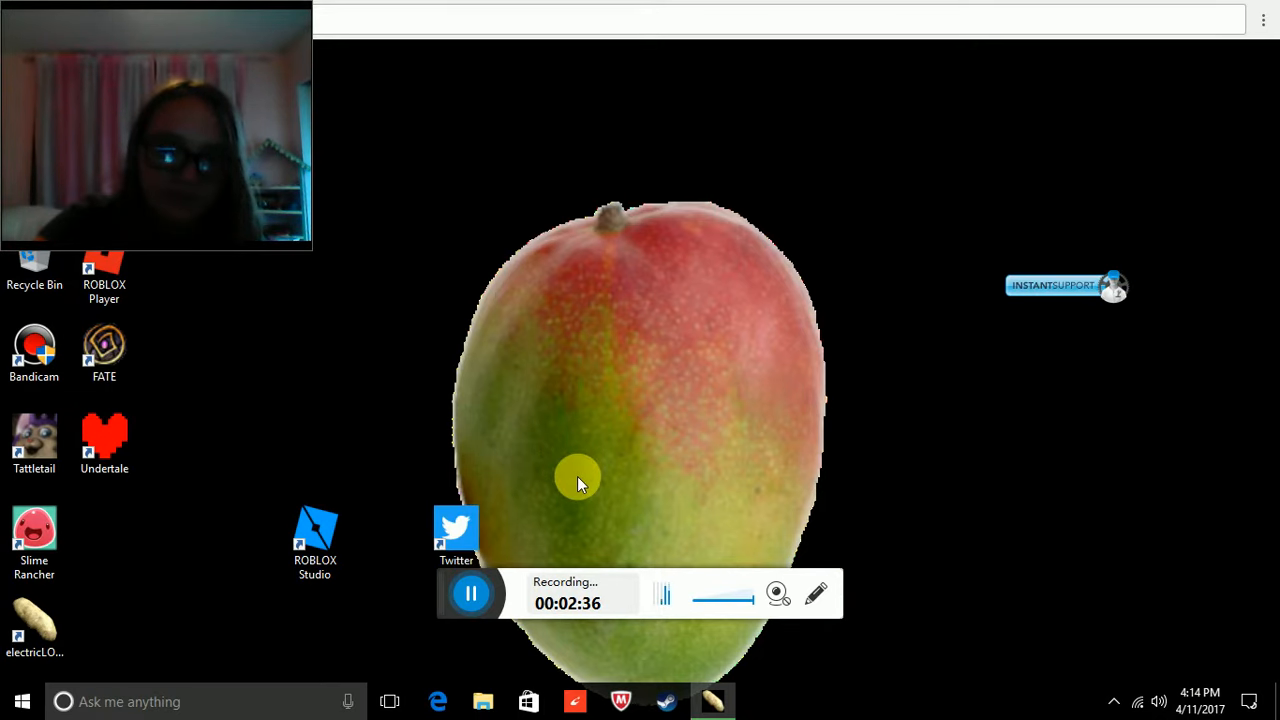
{"action": "mouse_move", "coordinate": [580, 500]}
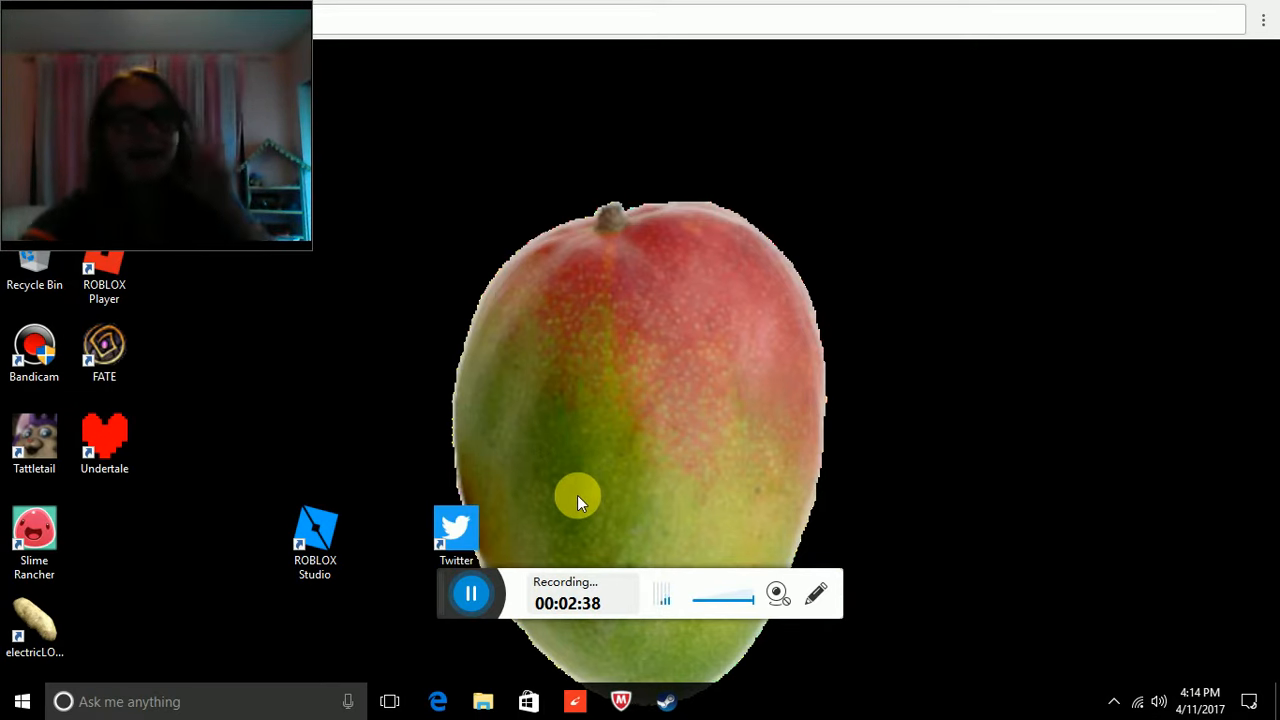
{"action": "mouse_move", "coordinate": [568, 433]}
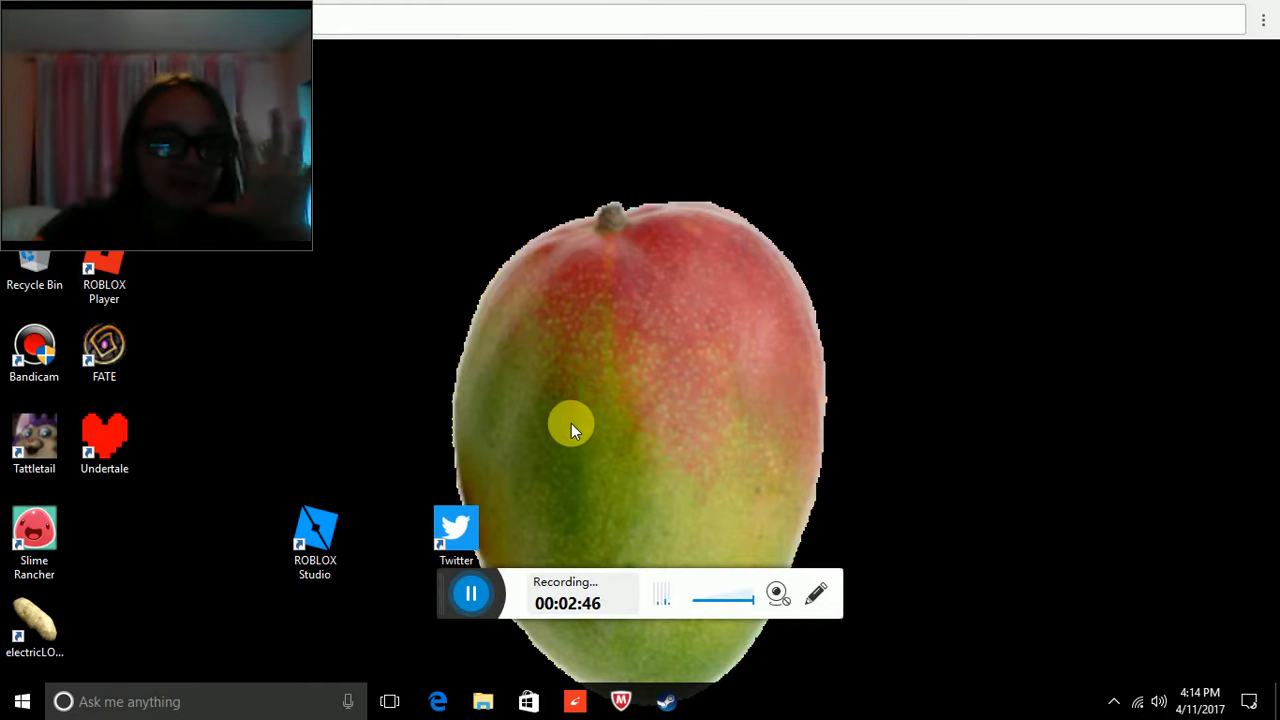
{"action": "mouse_move", "coordinate": [520, 478]}
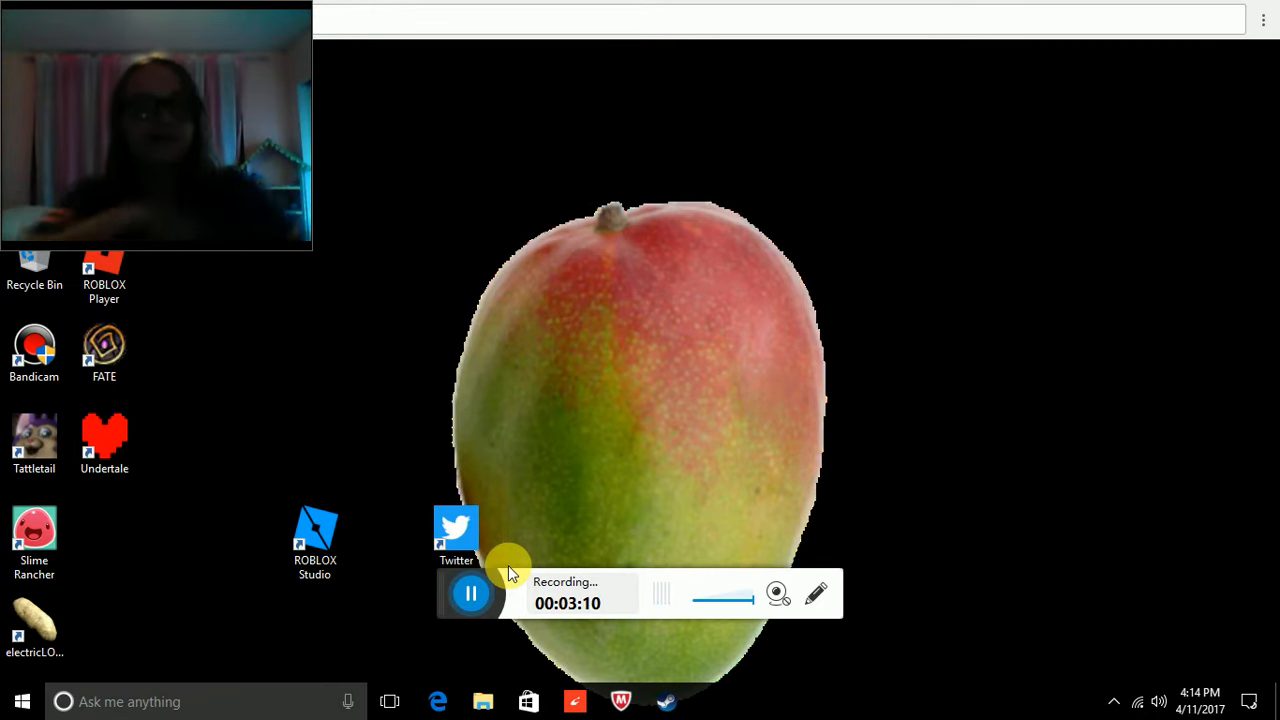
{"action": "mouse_move", "coordinate": [550, 450]}
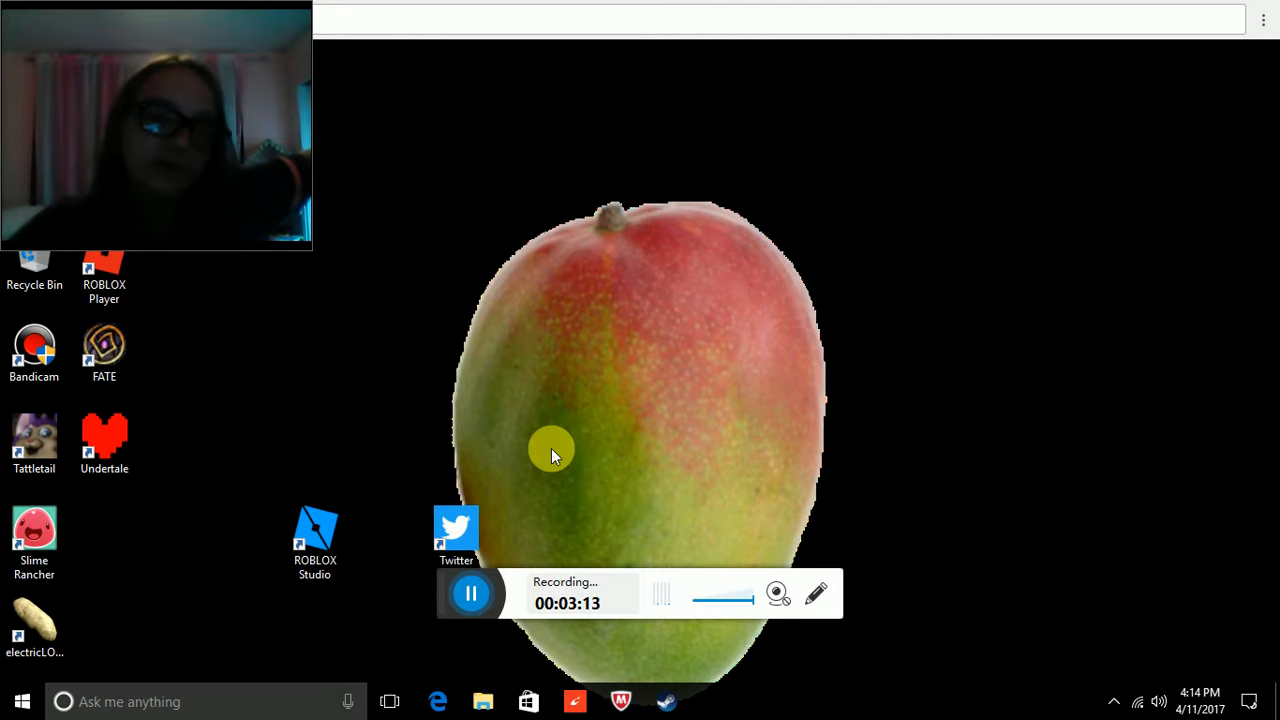